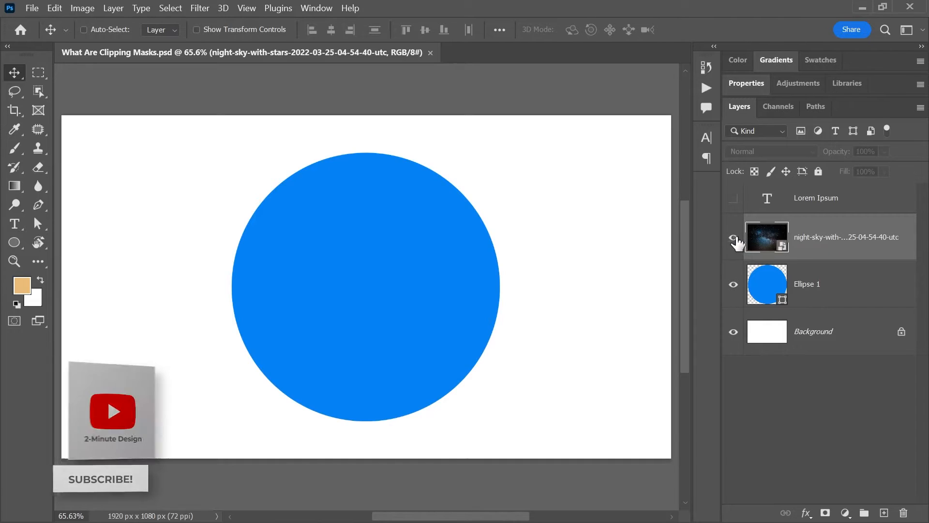
- Make the night-sky photo layer visible again so it covers the blue circle
click(733, 236)
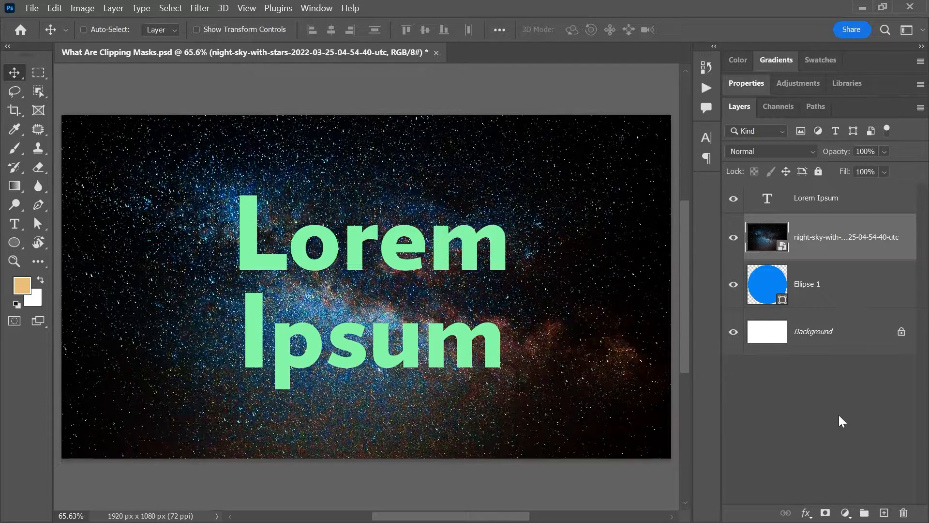
mouse_move(850, 403)
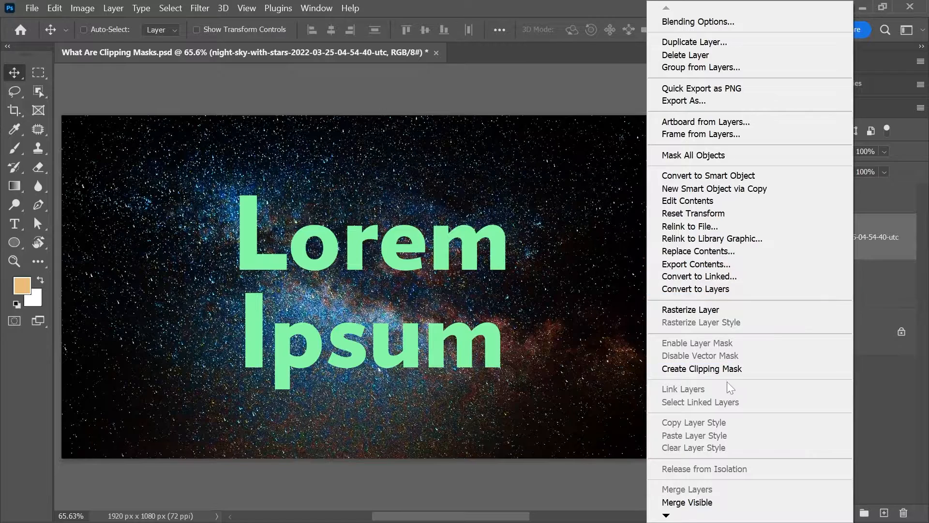
- Create a clipping mask so the night-sky photo shows only inside the blue circle
click(701, 369)
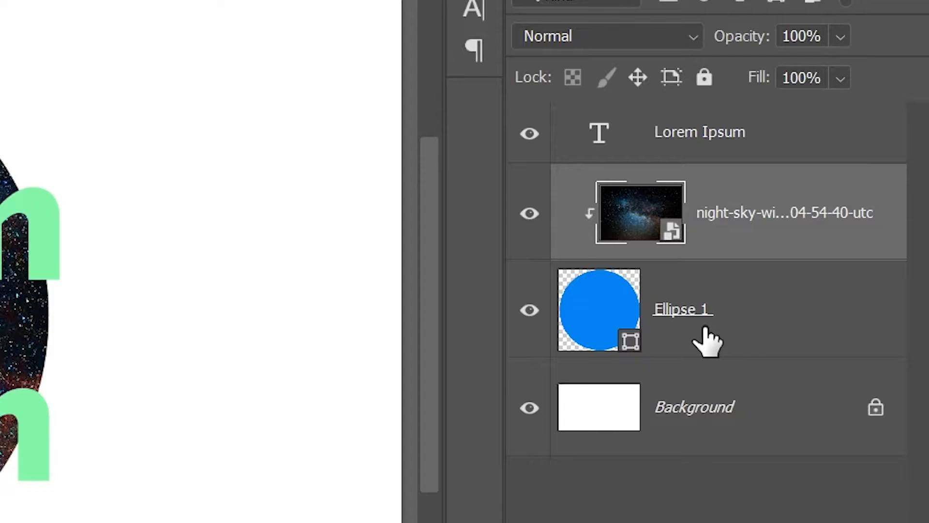
mouse_move(636, 247)
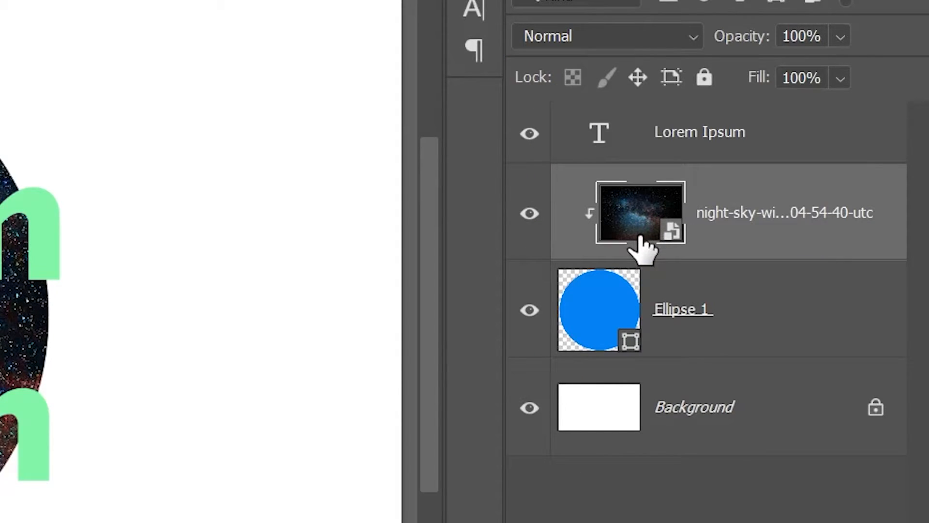
mouse_move(599, 240)
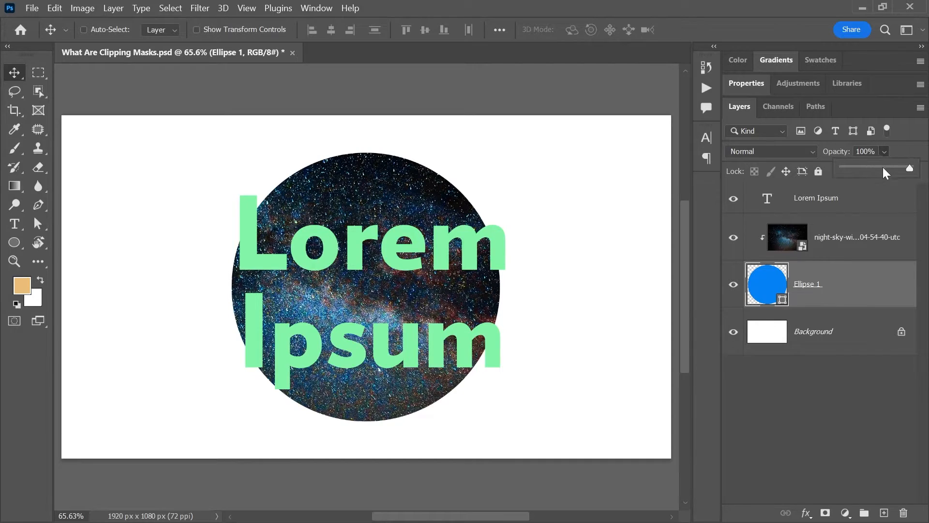
- Lower the Ellipse 1 layer's opacity to 62% and try the Darker Color blend mode
drag(910, 171, 882, 171)
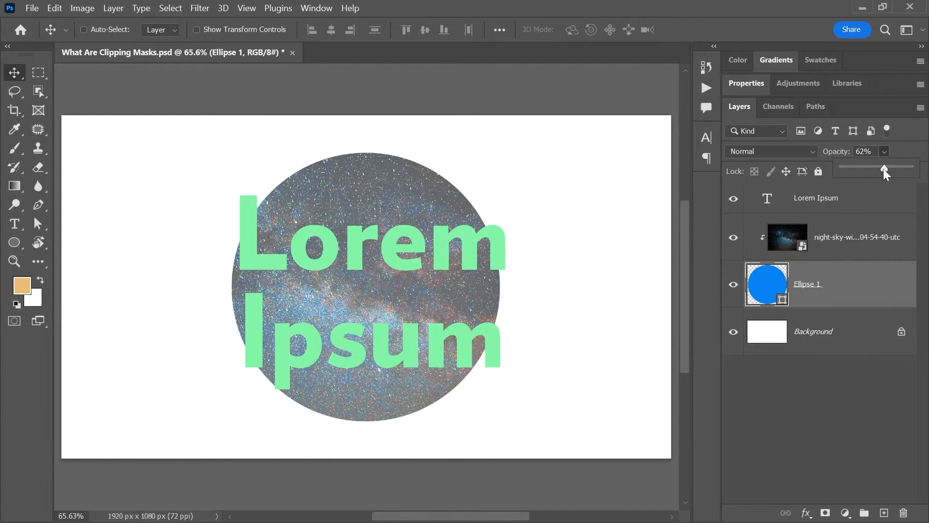
click(770, 151)
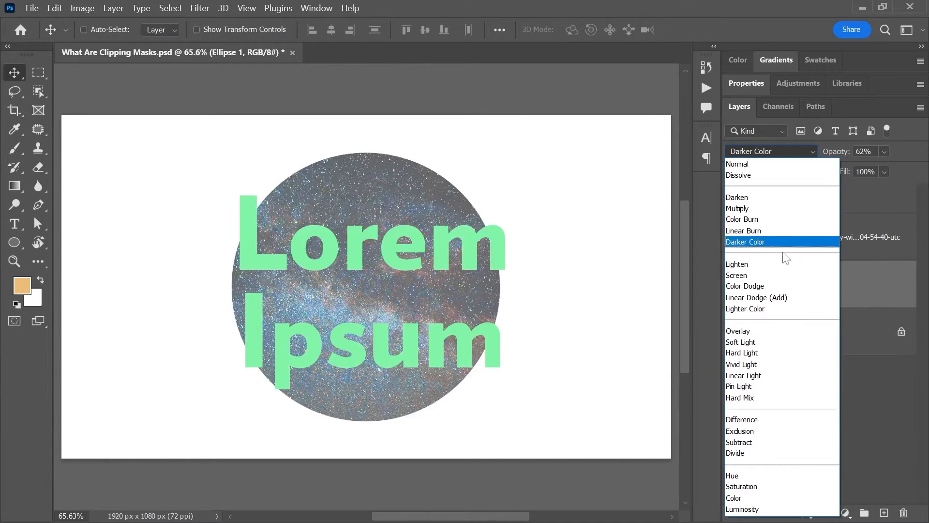
click(737, 163)
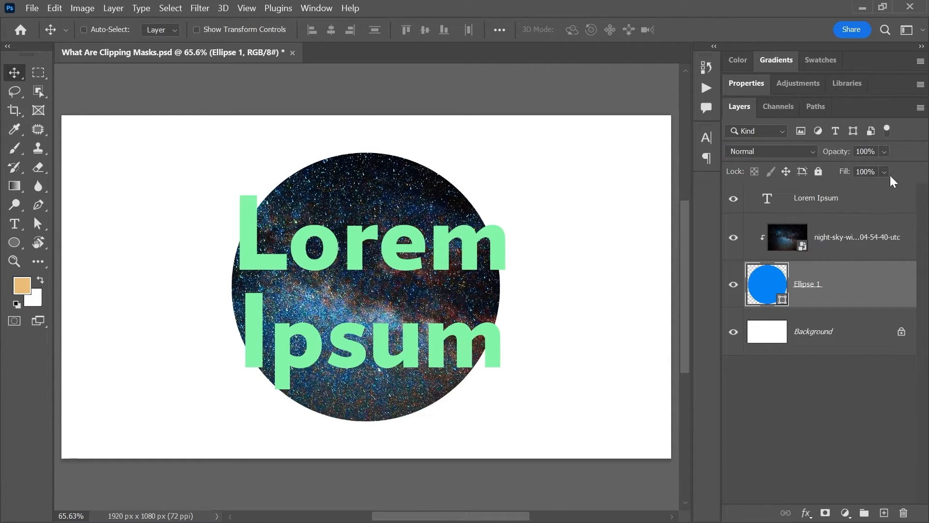
- Clip the Lorem Ipsum text layer into the circle so letters outside it disappear
click(816, 197)
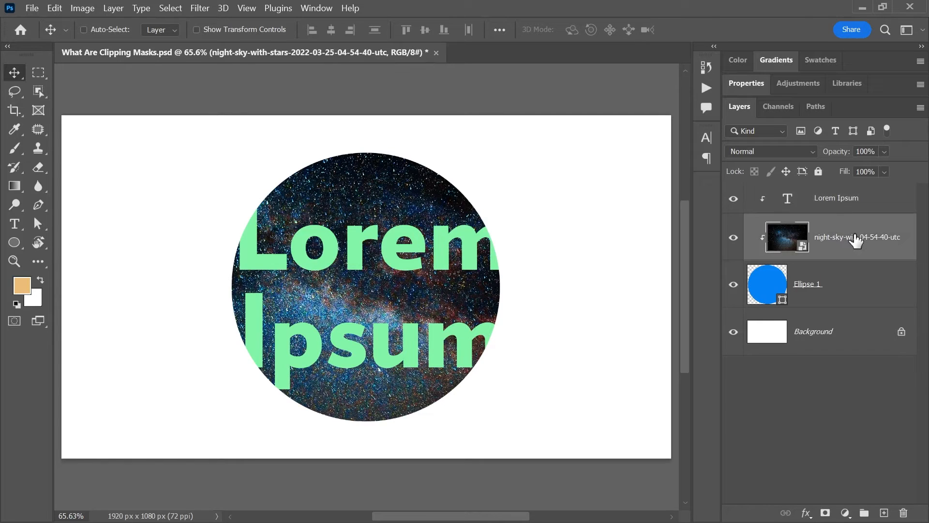
- Release the clipping mask via the Layer menu so the night sky fills the canvas
click(112, 9)
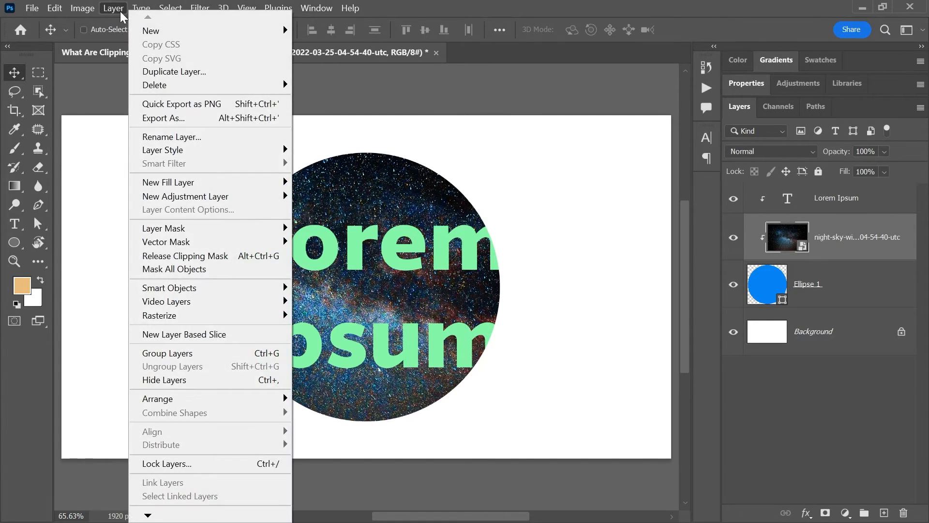
click(184, 255)
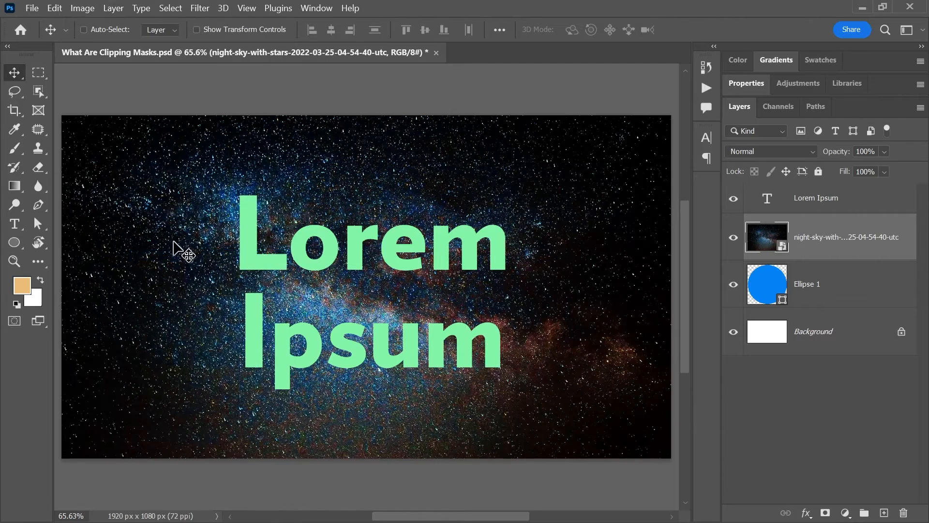